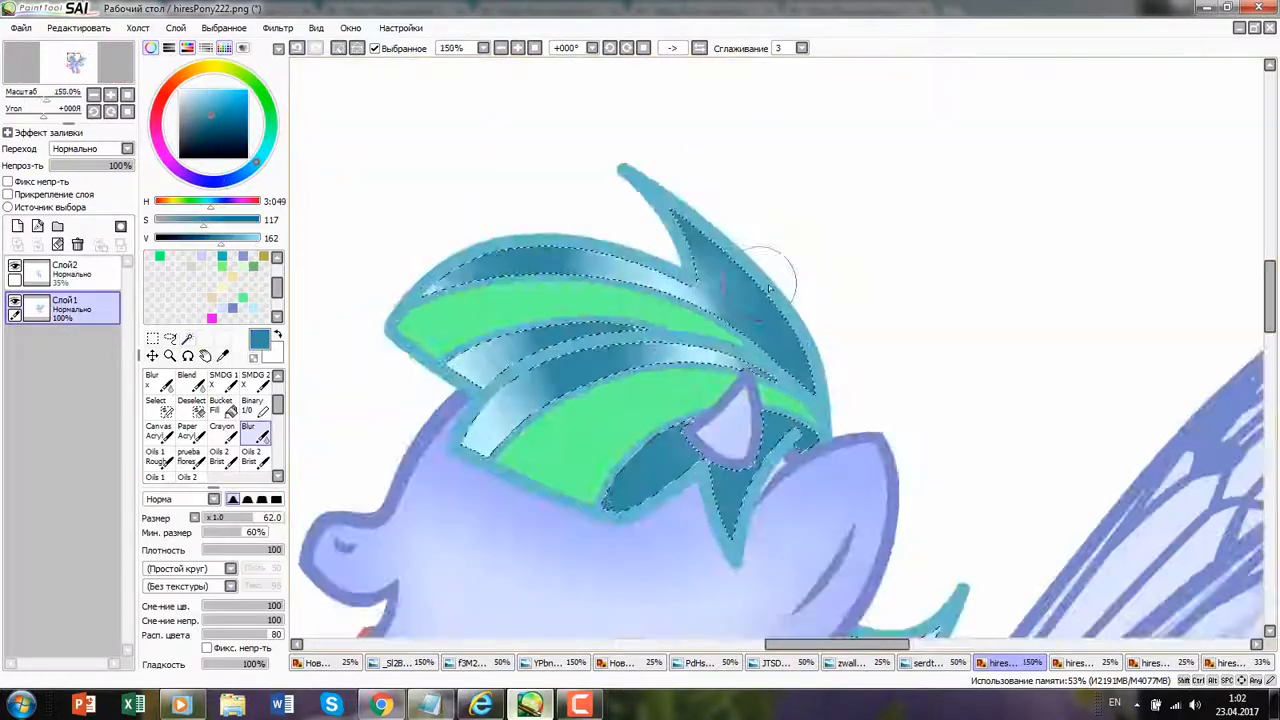
# Step: Blur the shading inside the lavender pony's blue-green mane selection
pyautogui.click(379, 705)
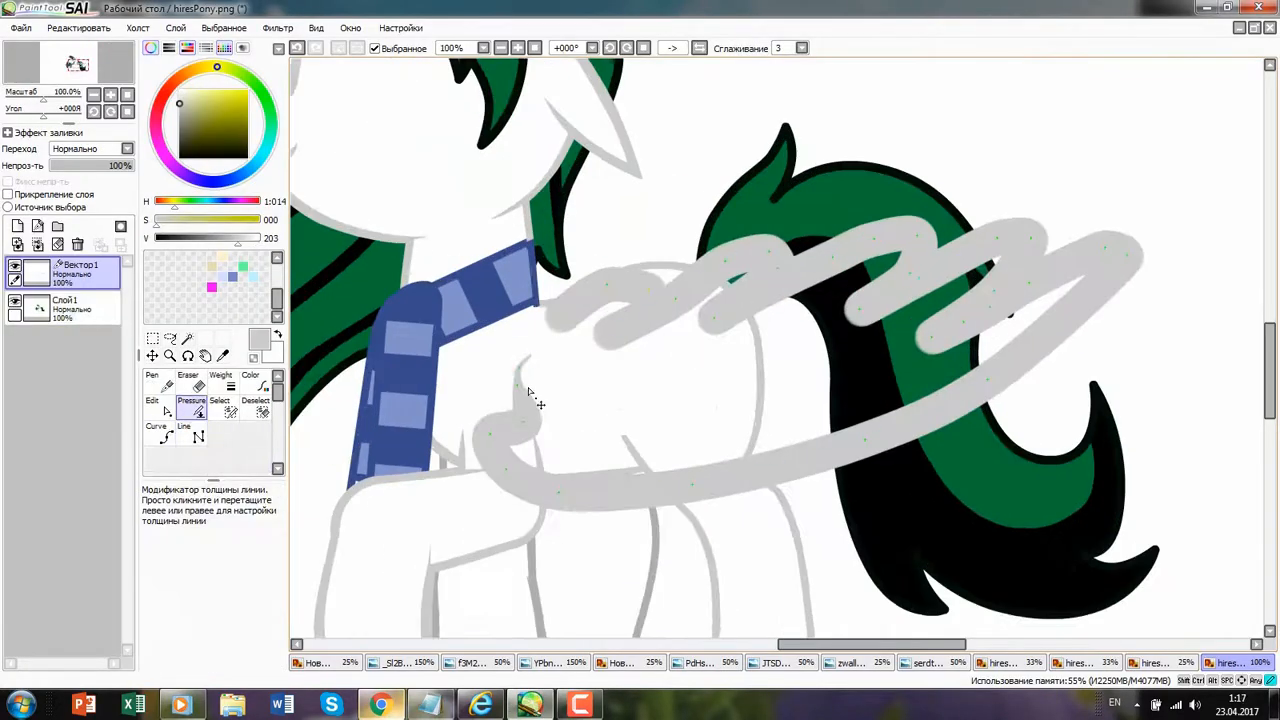
# Step: Draw grey body curves on the vector layer, then paint white over them on Layer 1
pyautogui.click(65, 300)
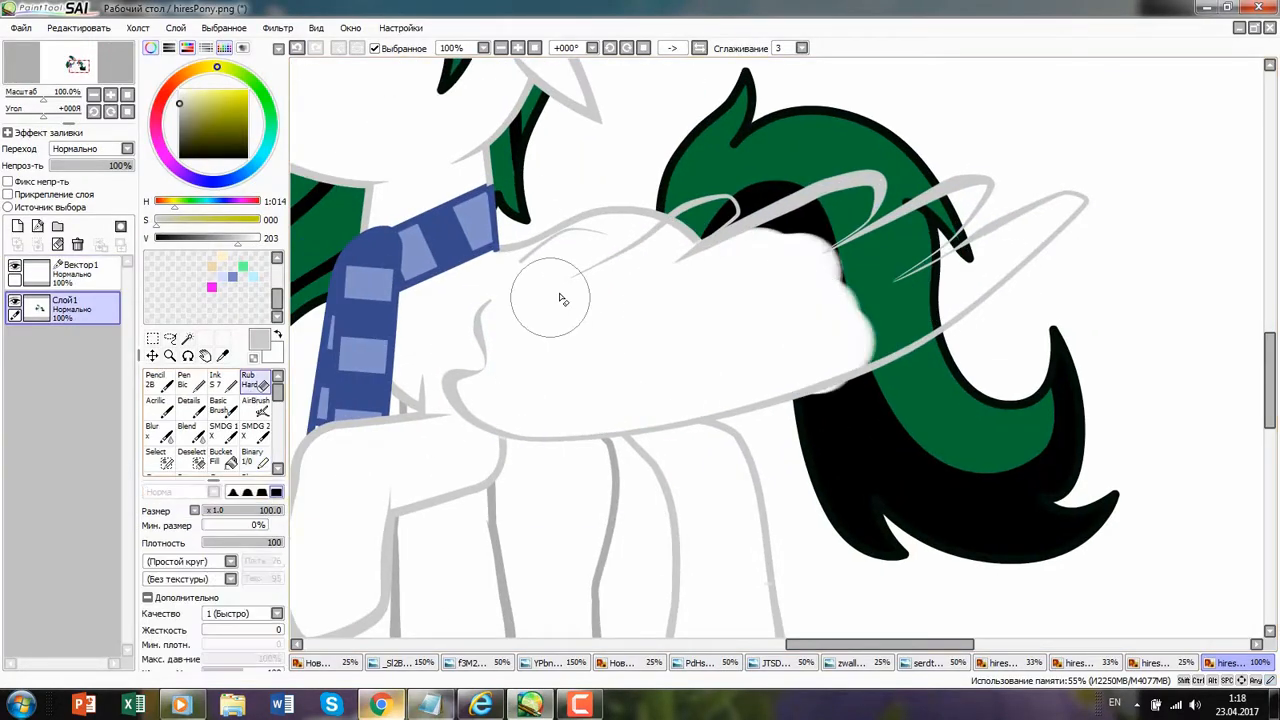
pyautogui.click(75, 268)
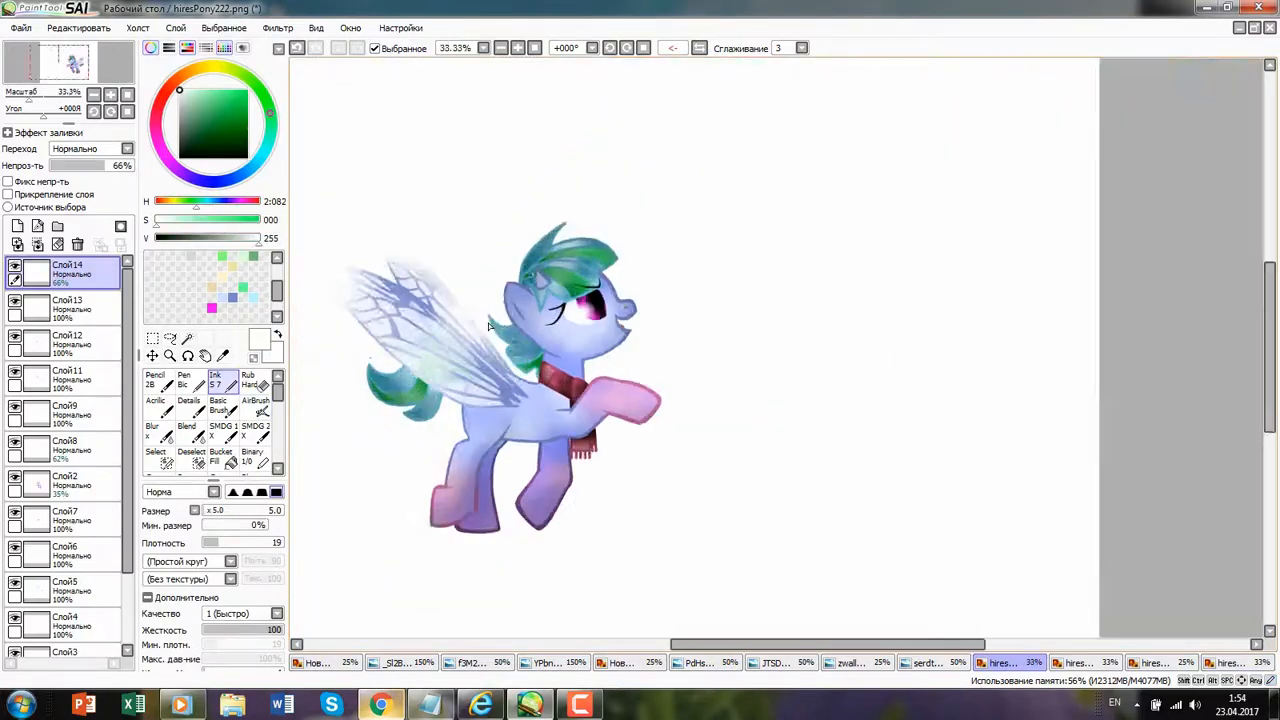
# Step: Paint translucent wings and red scarf on new layers, lower opacity, and zoom out to 33%
pyautogui.click(1155, 662)
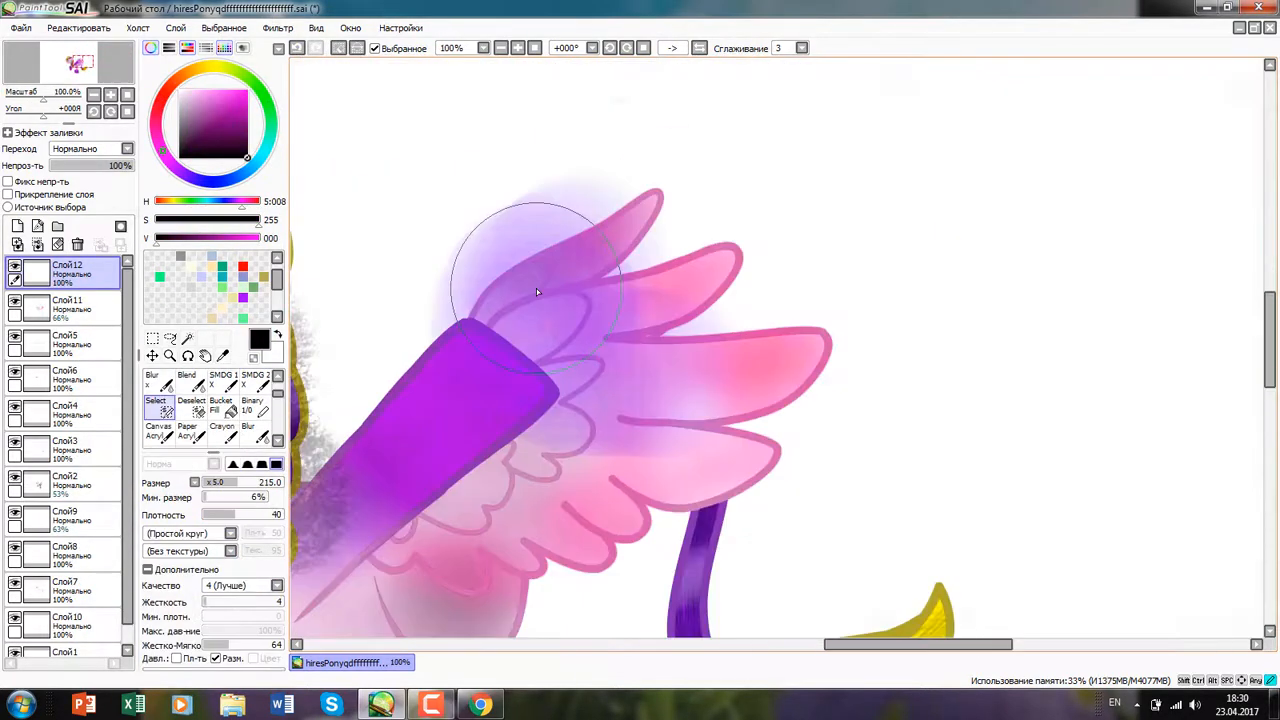
# Step: Airbrush purple over the pink wing on Layer 12 with a large soft brush
pyautogui.click(297, 48)
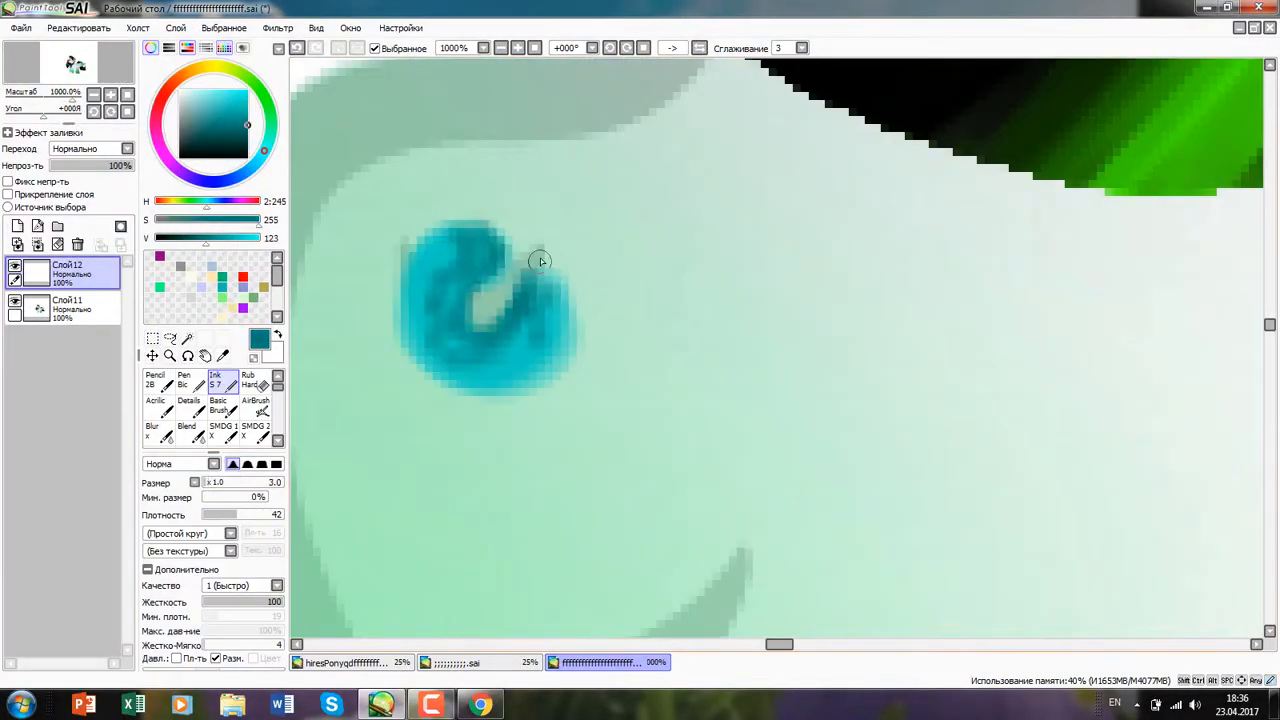
# Step: Dab a small teal Ink mark on Layer 12 at 1000% zoom
pyautogui.click(78, 27)
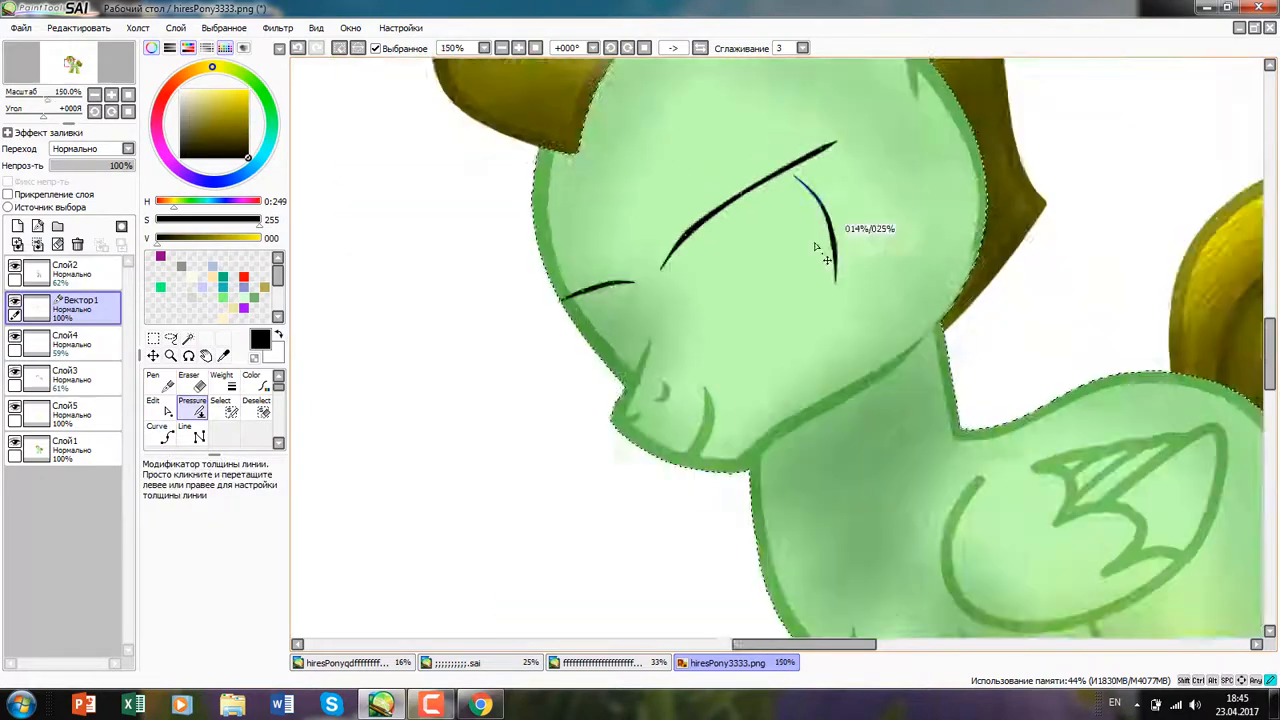
# Step: Draw the smug eye lines with the Pen tool, paint the yellow eye, and zoom to 75%
pyautogui.click(297, 48)
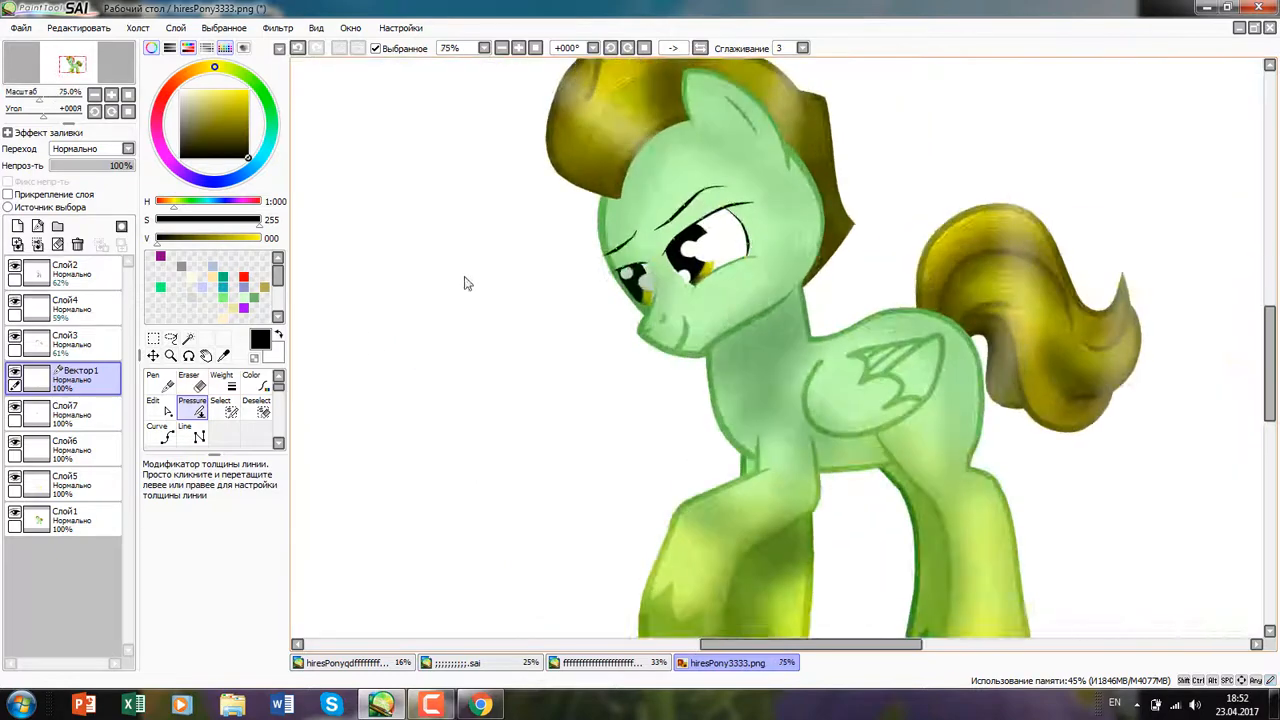
pyautogui.click(316, 48)
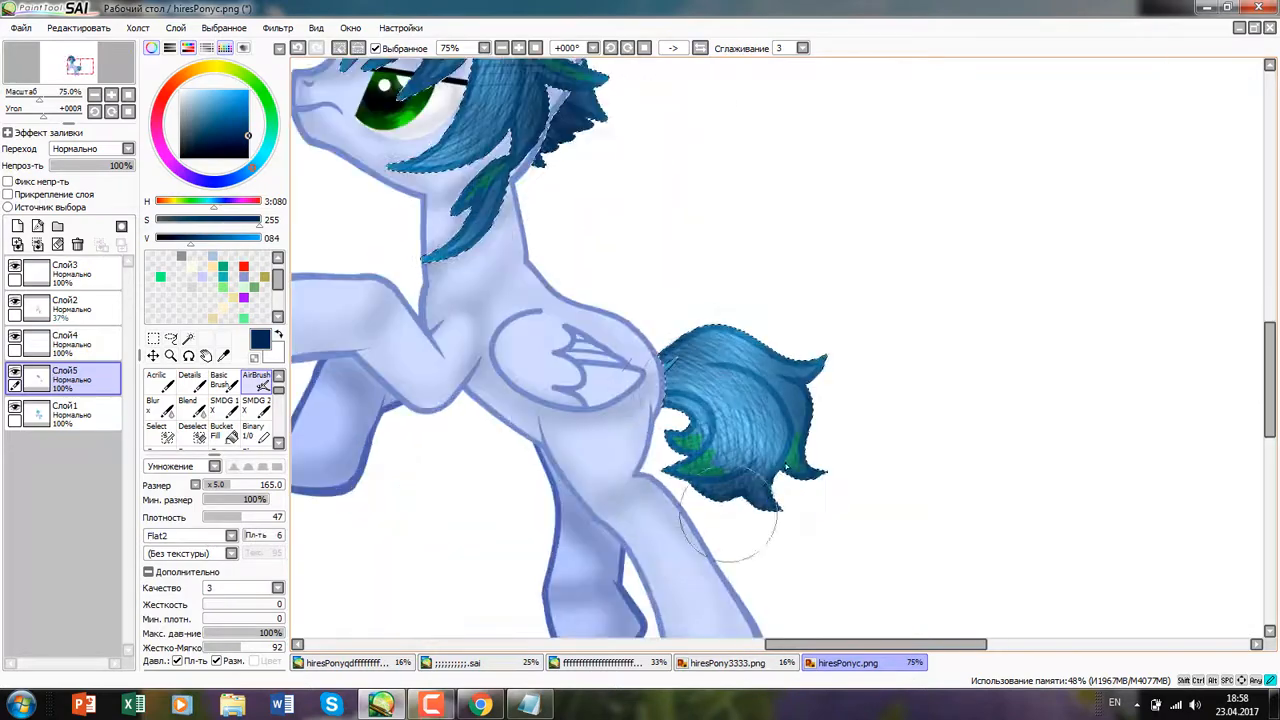
# Step: Darken the tail in Multiply mode and place each pony on the group canvas
pyautogui.click(345, 662)
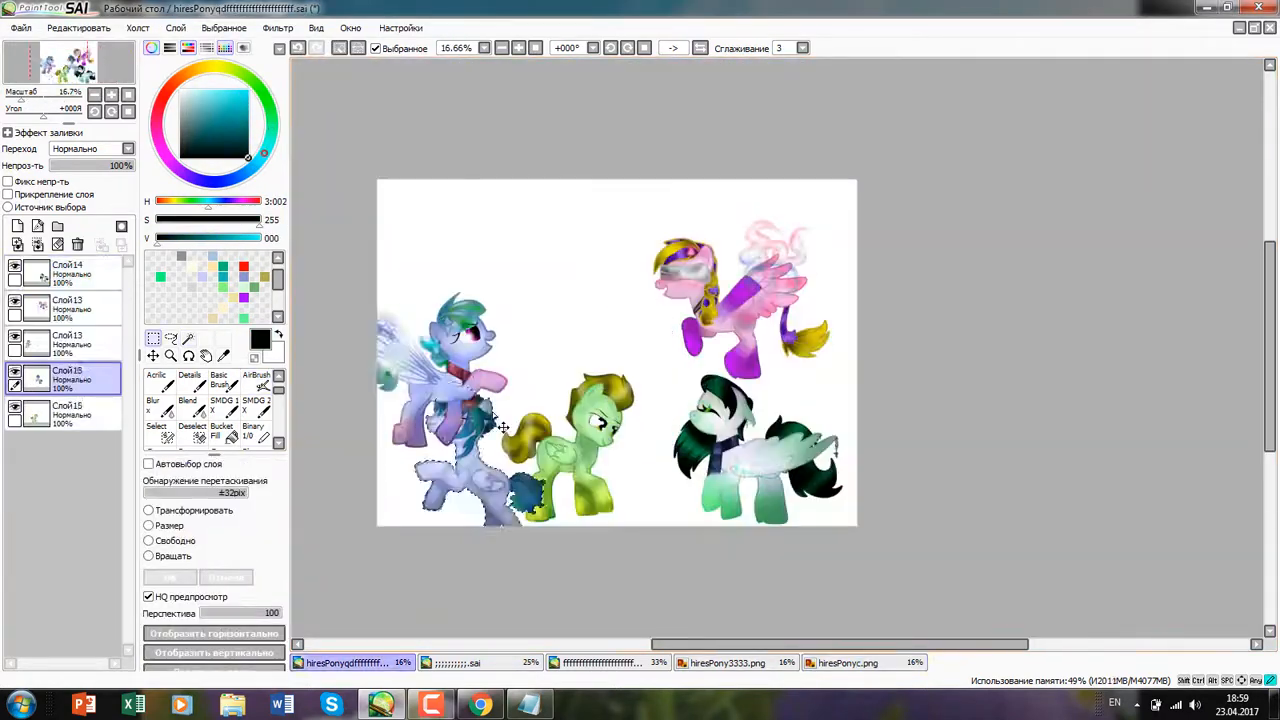